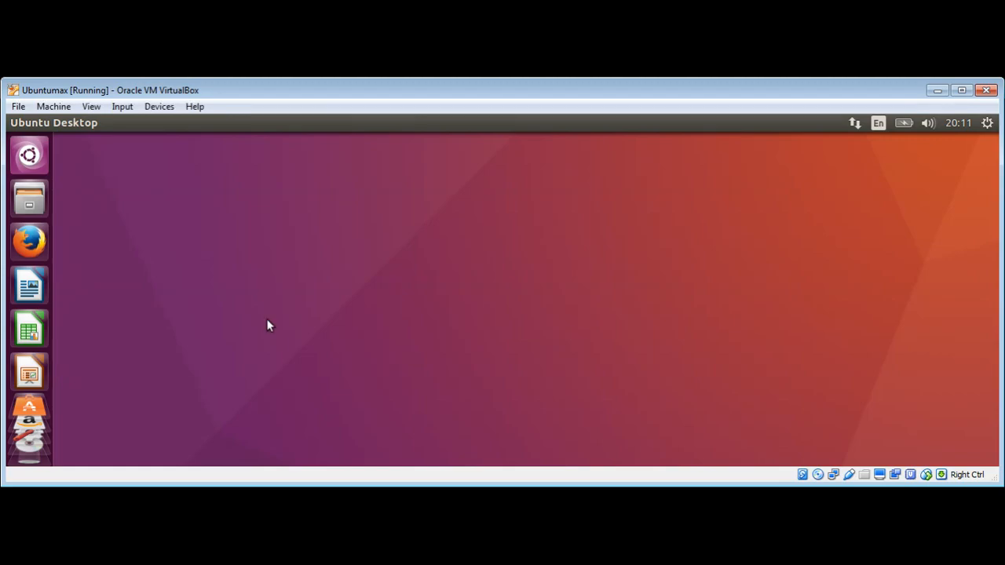
{"action": "mouse_move", "coordinate": [30, 155]}
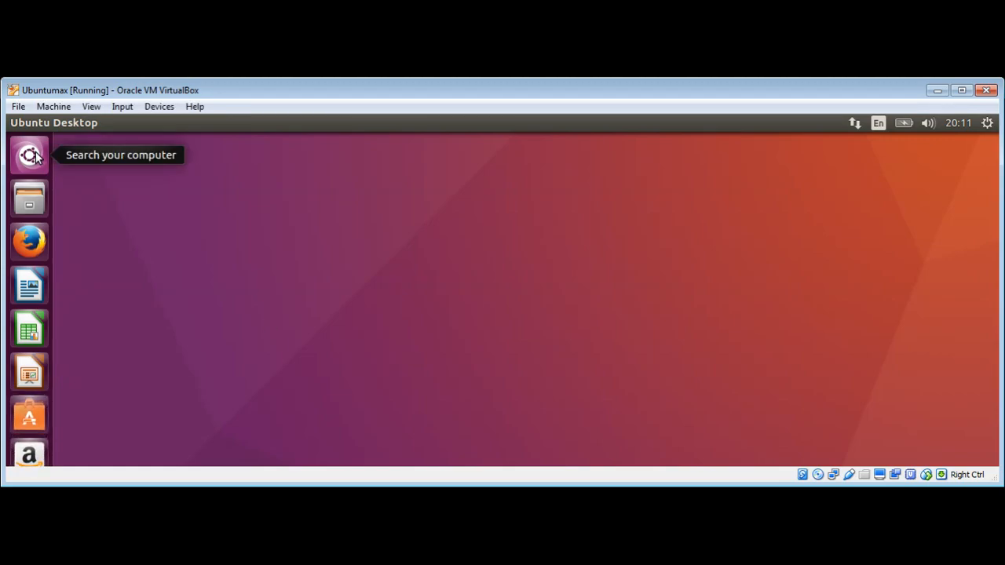
Open the Ubuntu Dash to search for the Terminal application.
{"action": "left_click", "coordinate": [29, 155]}
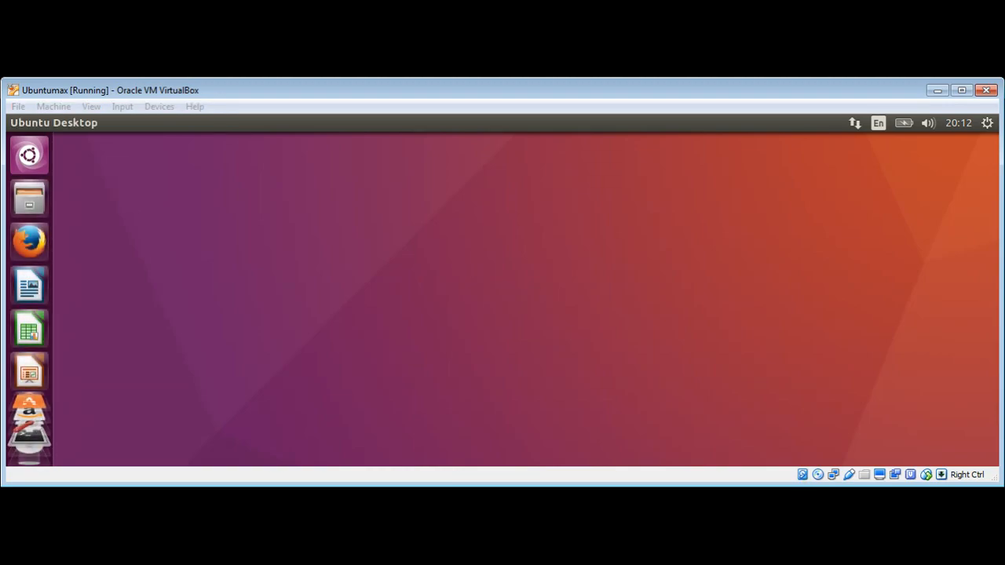
Launch a GNOME Terminal window from the Dash results.
{"action": "left_click", "coordinate": [29, 416]}
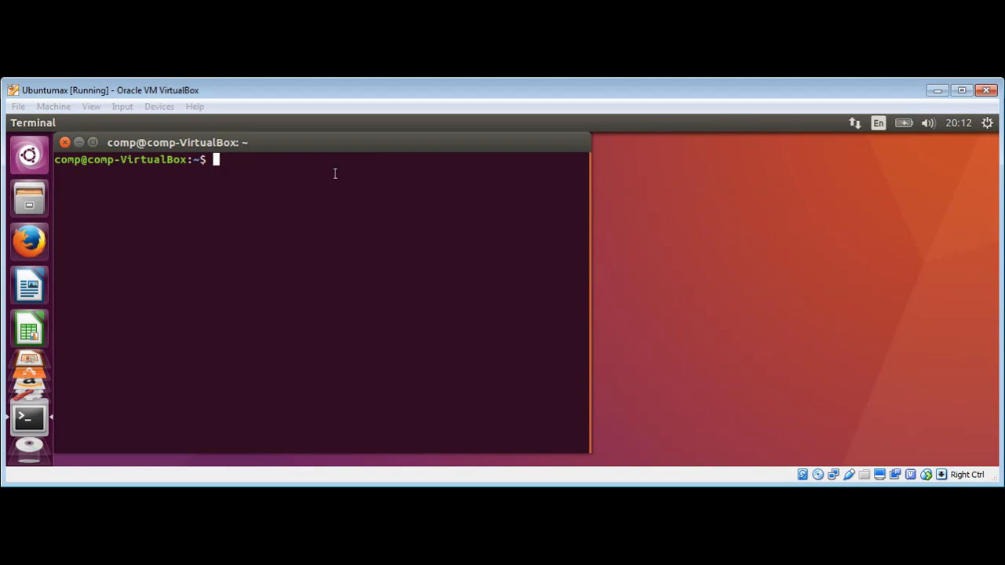
{"action": "mouse_move", "coordinate": [485, 238]}
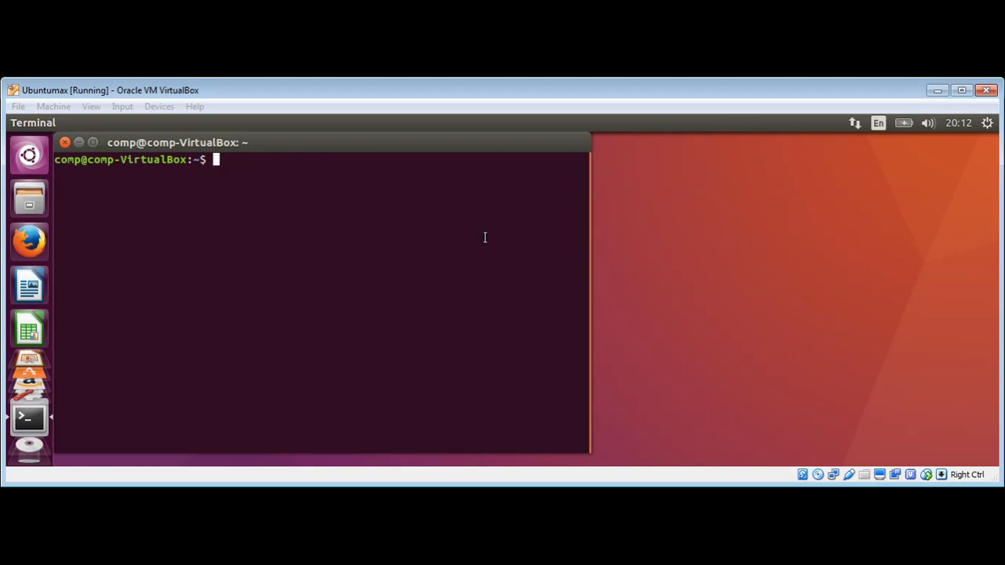
{"action": "mouse_move", "coordinate": [271, 164]}
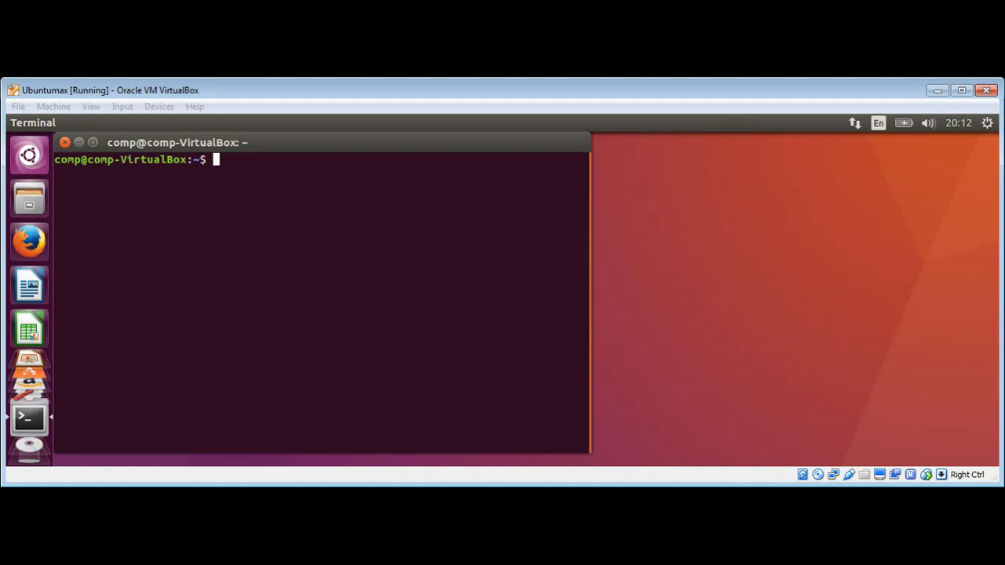
{"action": "mouse_move", "coordinate": [232, 159]}
{"action": "type", "text": "date"}
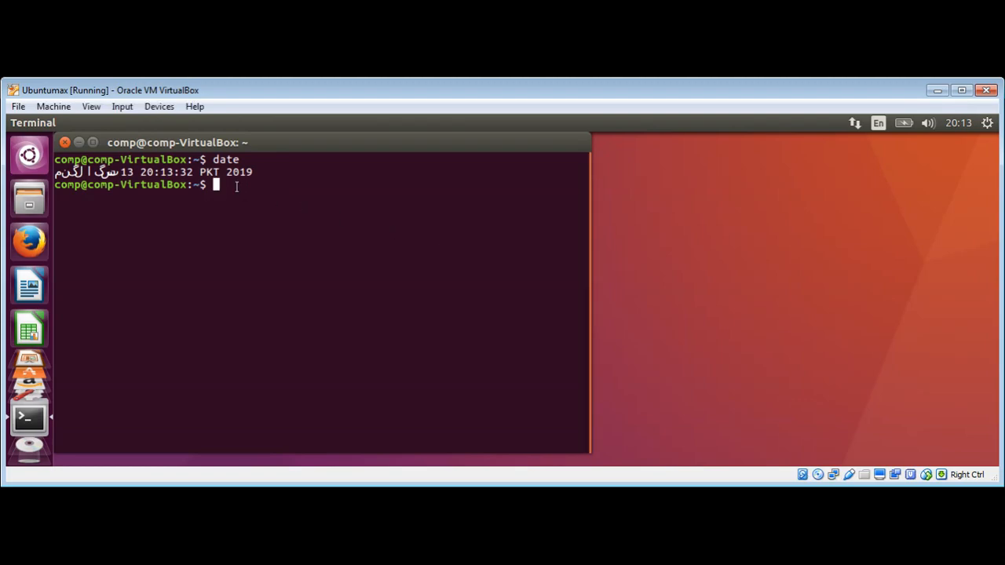
Run cal to print the current month's calendar.
{"action": "type", "text": "cal"}
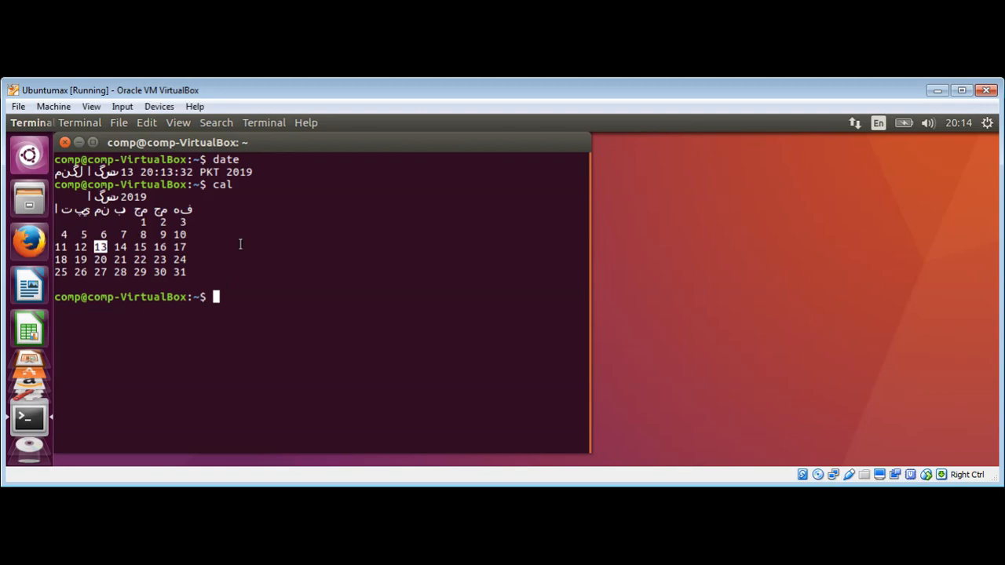
Run df to list disk usage for all mounted filesystems.
{"action": "type", "text": "df"}
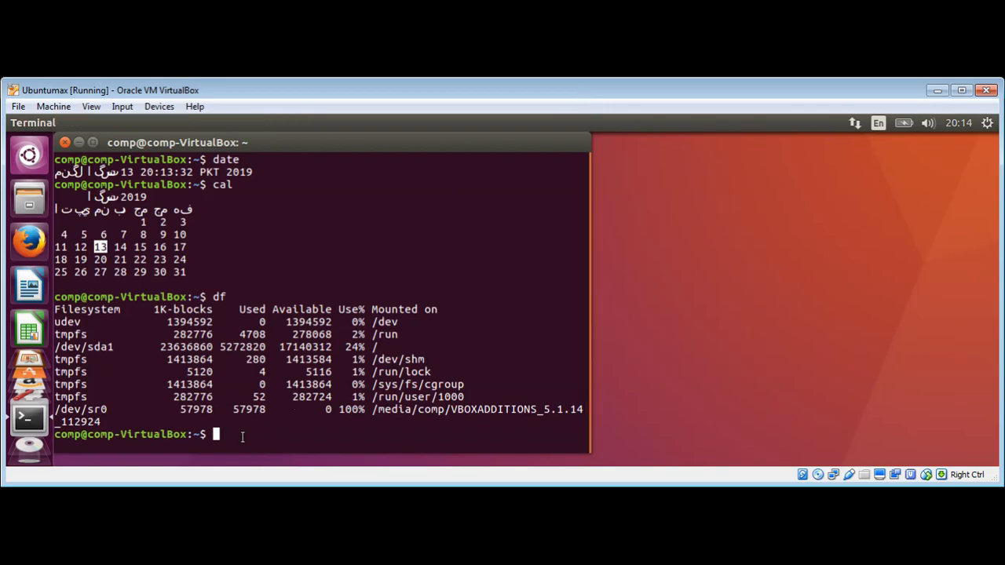
Run free to show memory and swap usage, then type exit.
{"action": "type", "text": "free"}
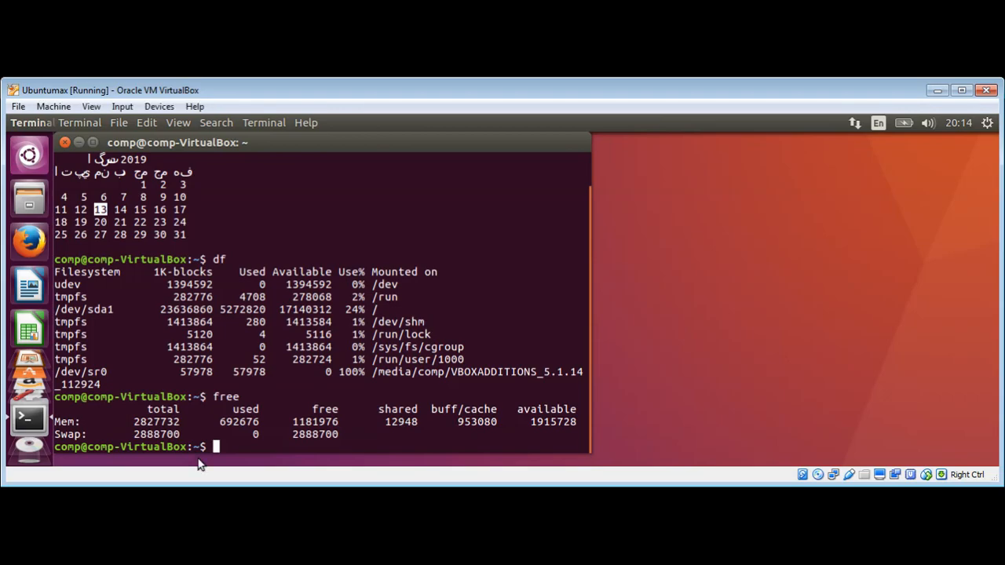
{"action": "type", "text": "exit"}
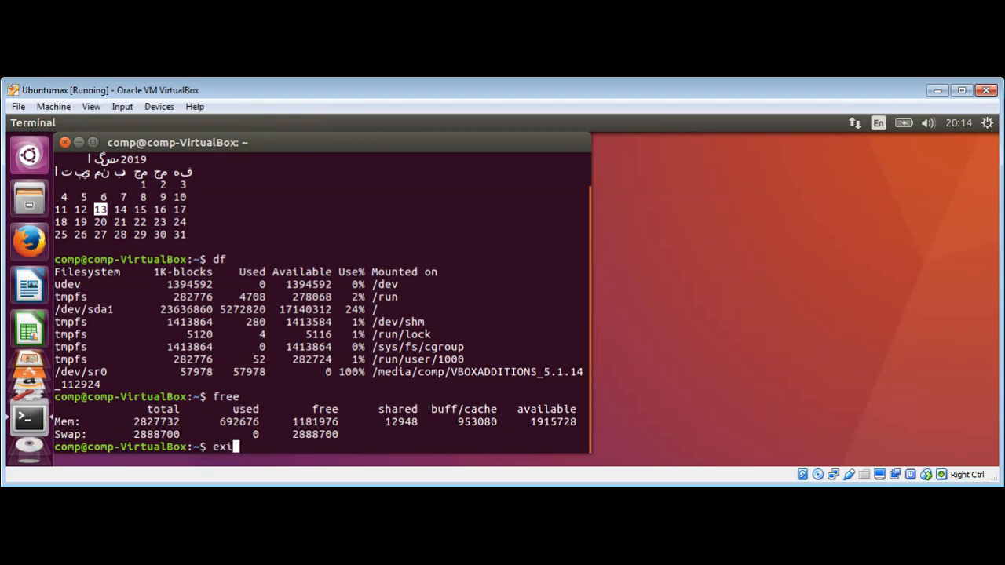